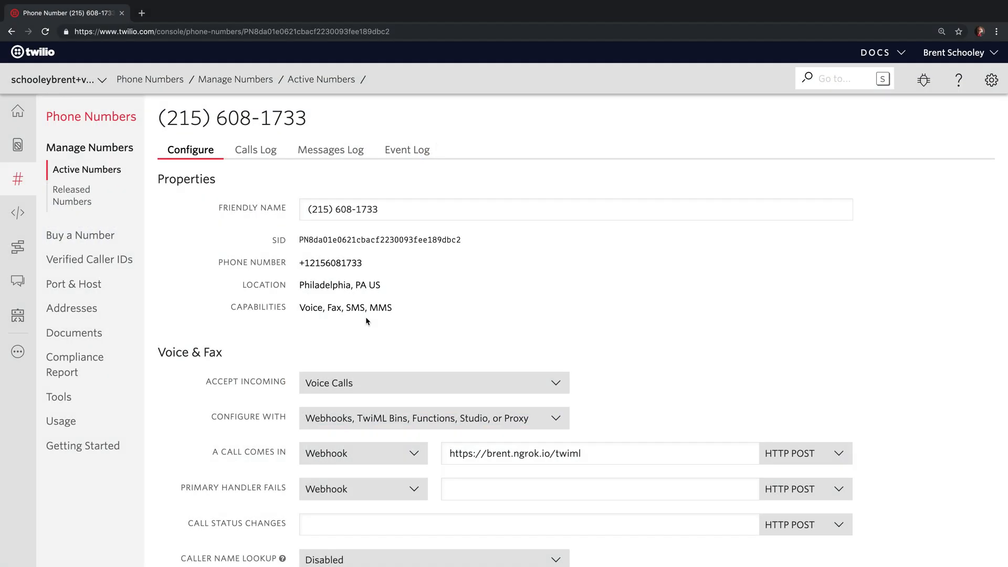
scroll("down", 3)
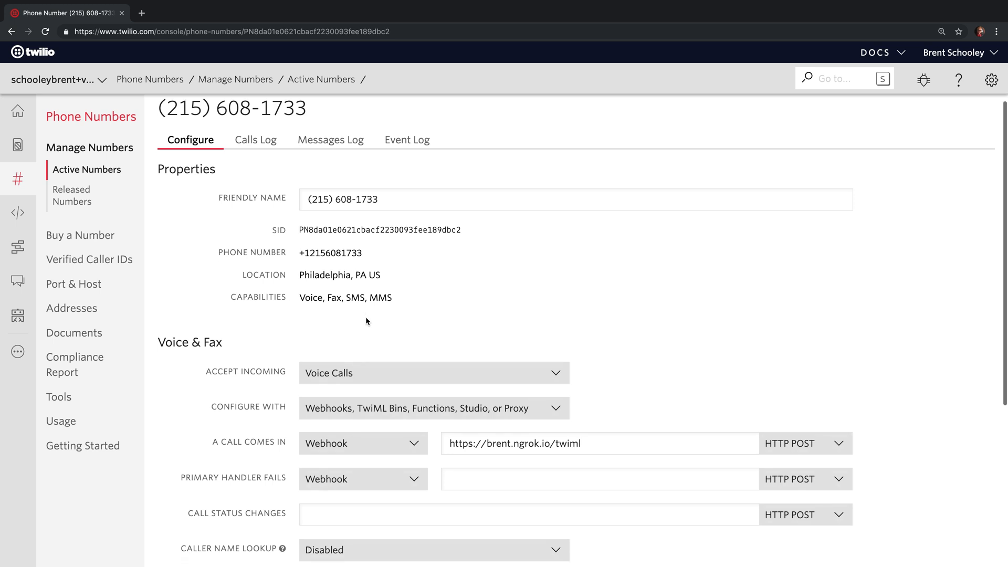
scroll("down", 3)
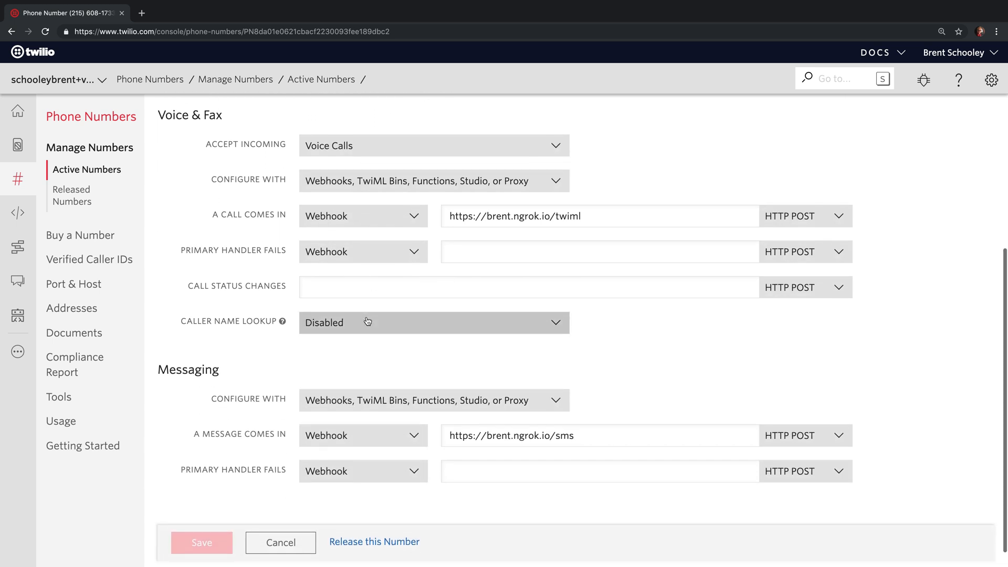
mouse_move(291, 408)
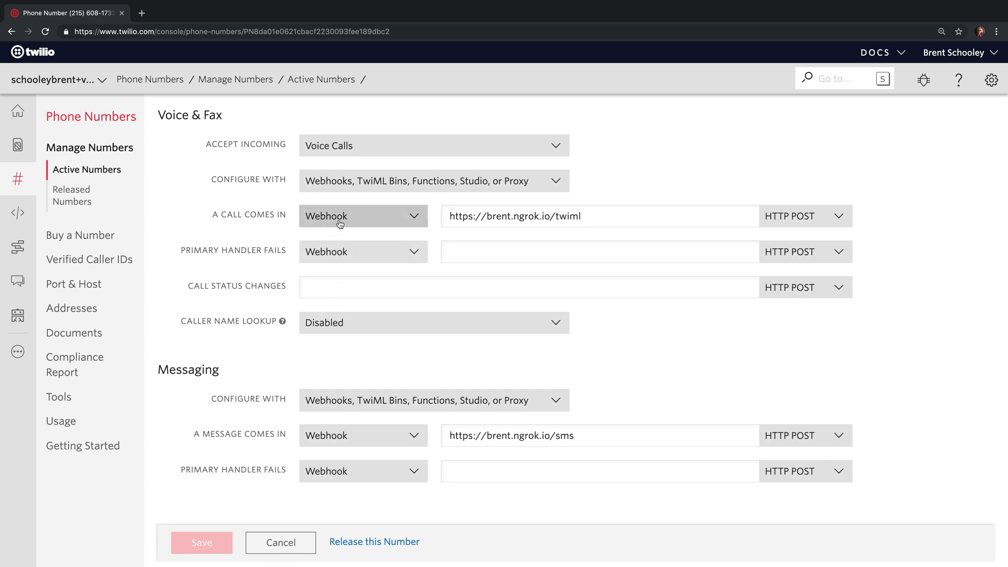
mouse_move(272, 217)
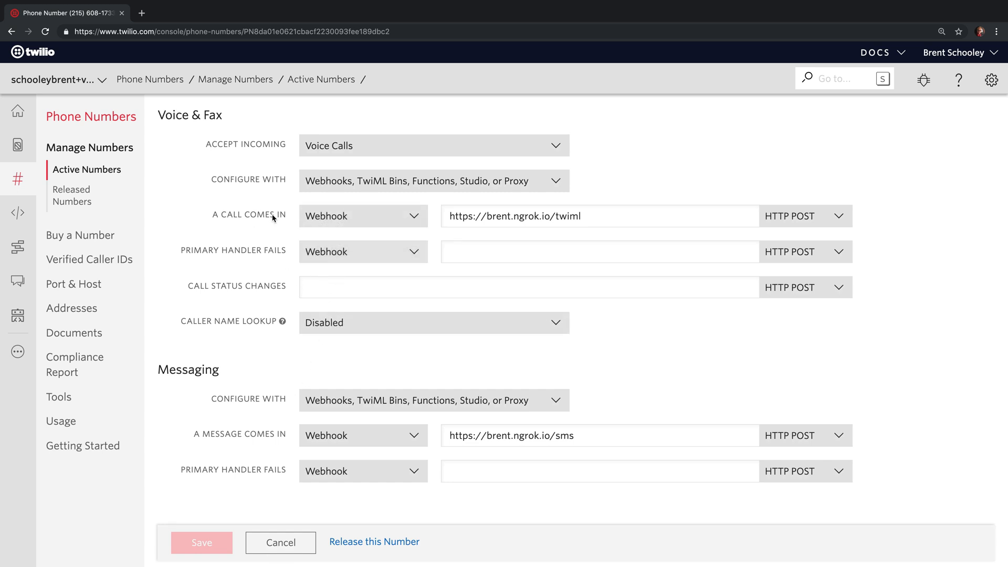
mouse_move(253, 218)
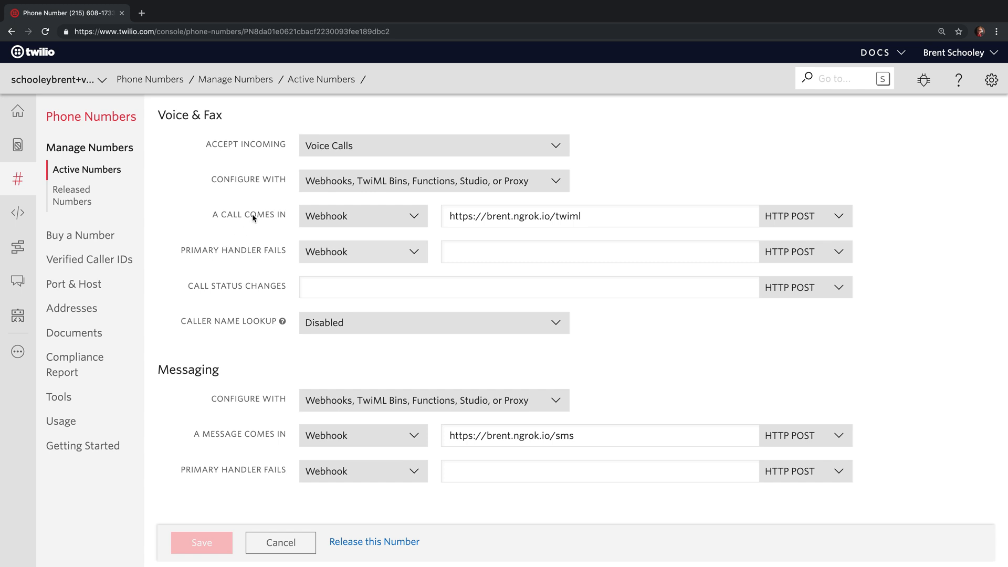
mouse_move(255, 267)
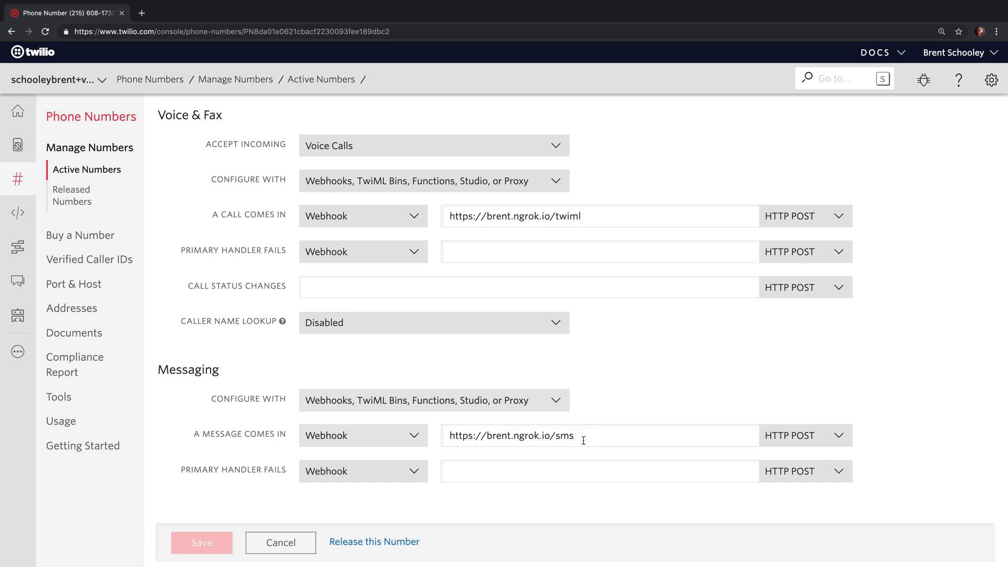
left_click(805, 435)
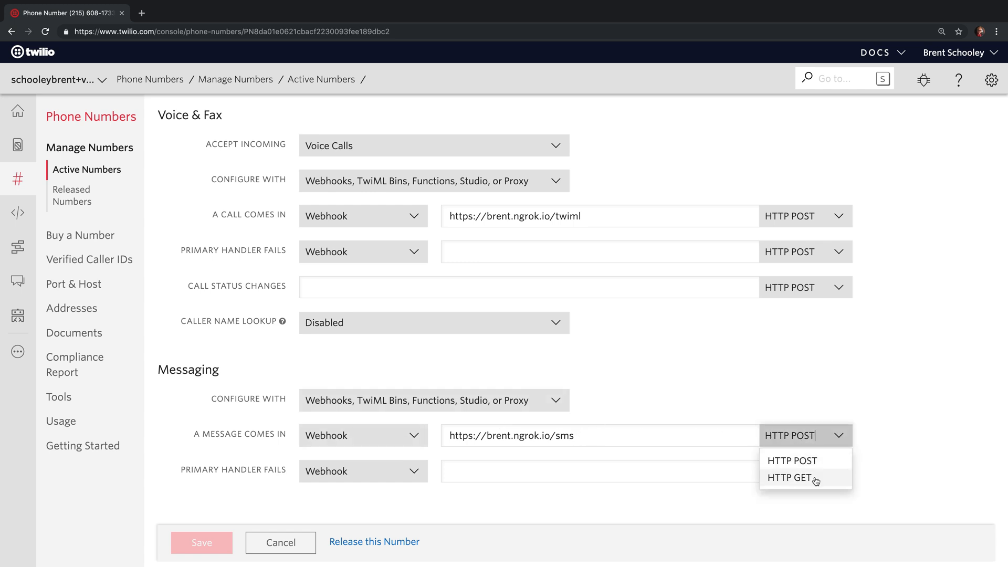
left_click(792, 459)
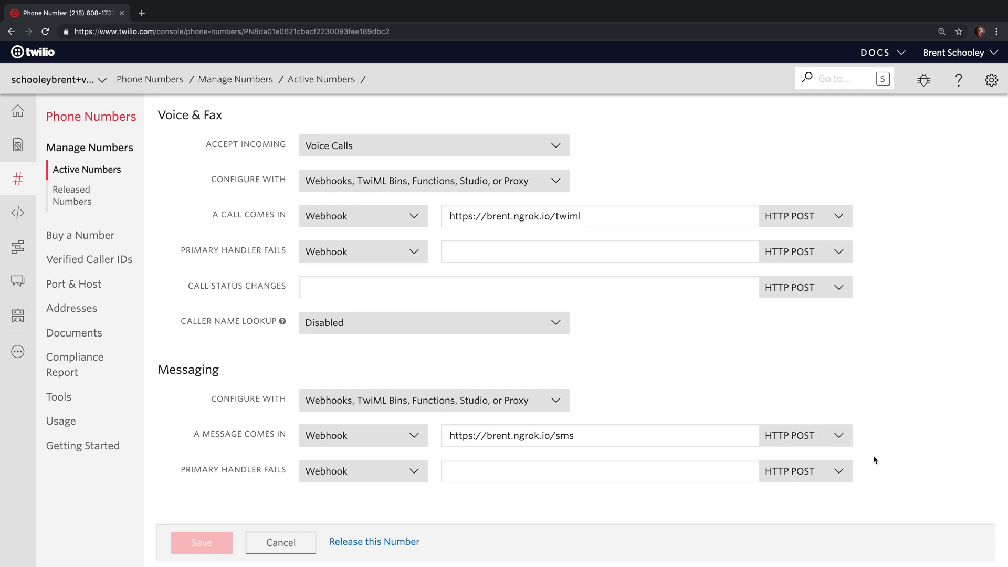
left_click(599, 471)
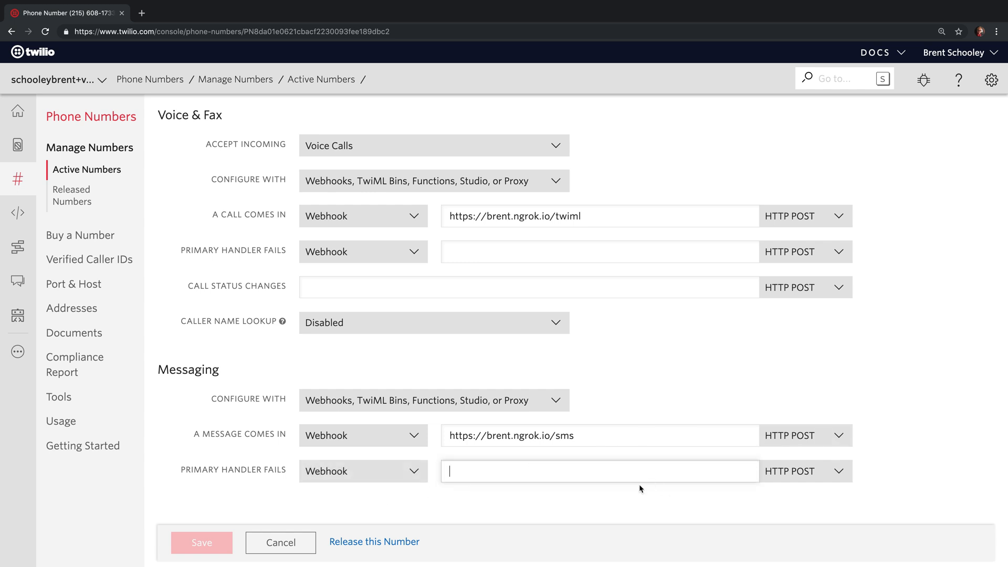
mouse_move(490, 500)
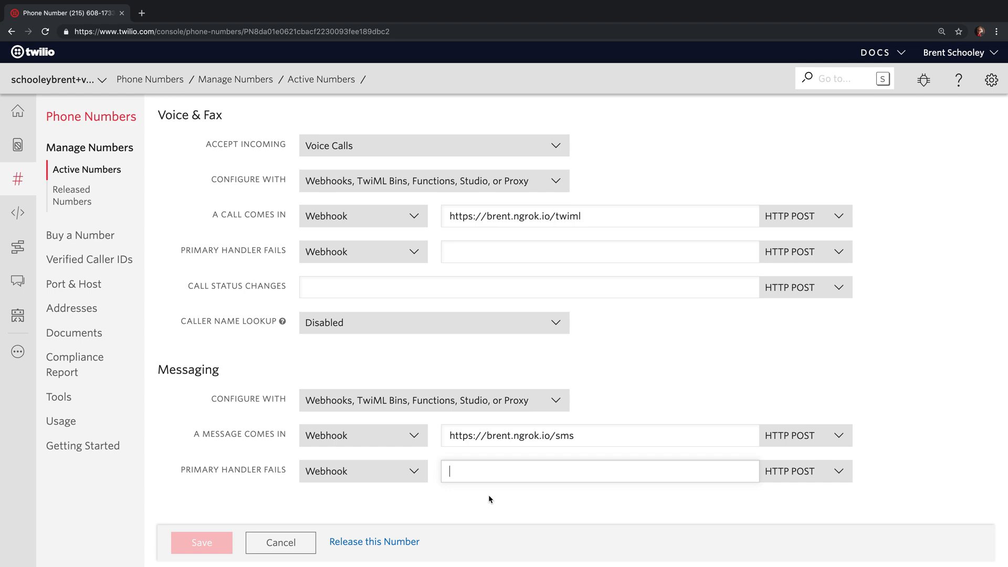